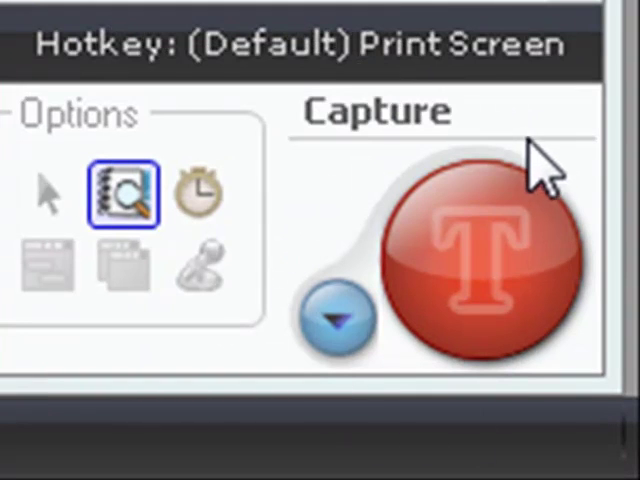
Open the capture mode menu listing Image, Text, Video and Web capture.
left_click(335, 318)
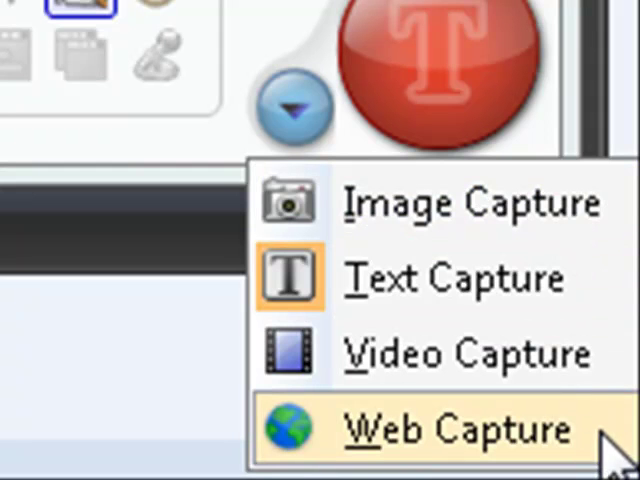
mouse_move(460, 205)
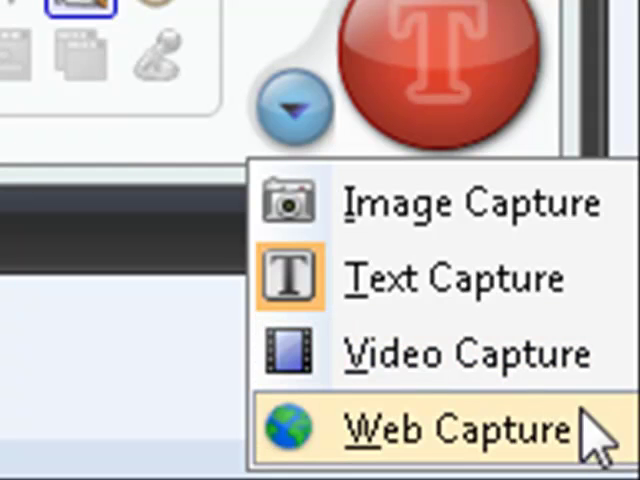
mouse_move(600, 445)
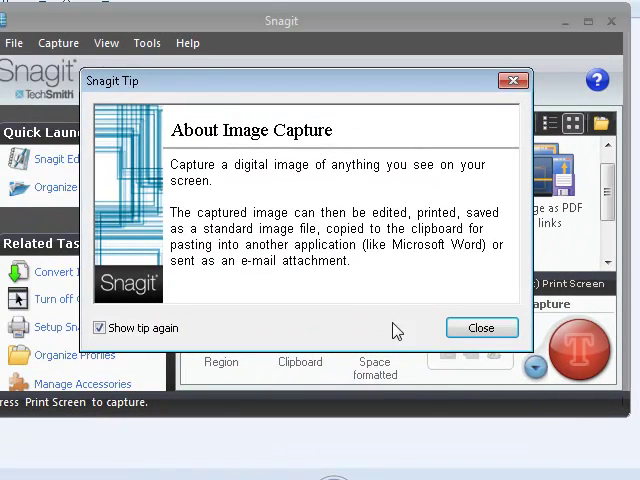
mouse_move(359, 321)
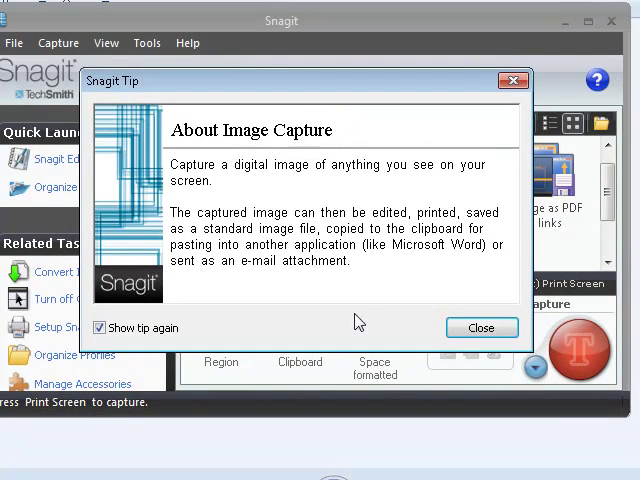
mouse_move(481, 328)
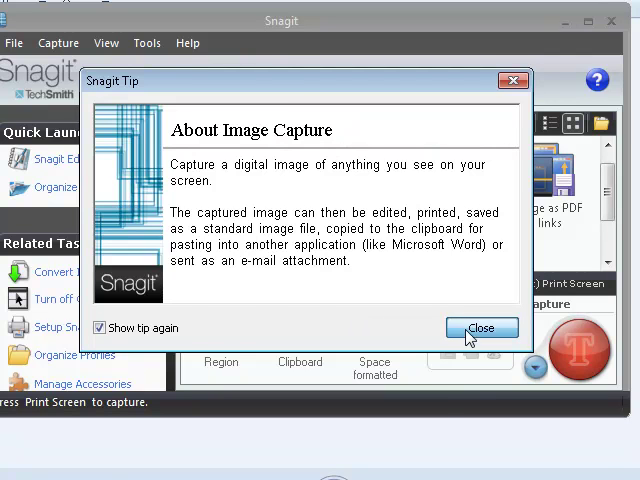
Close the About Image Capture tip dialog.
left_click(482, 327)
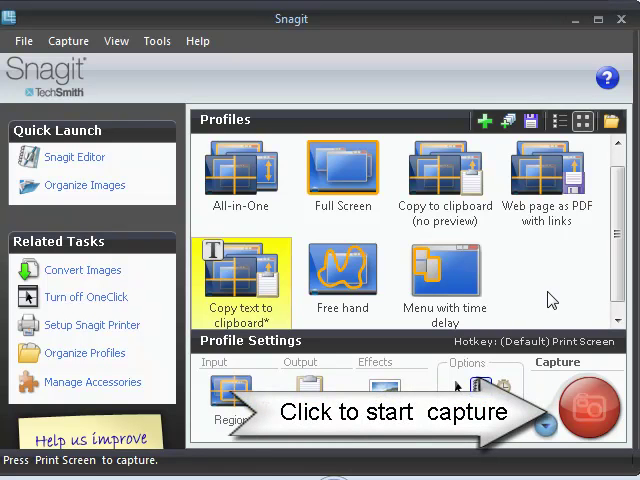
mouse_move(590, 420)
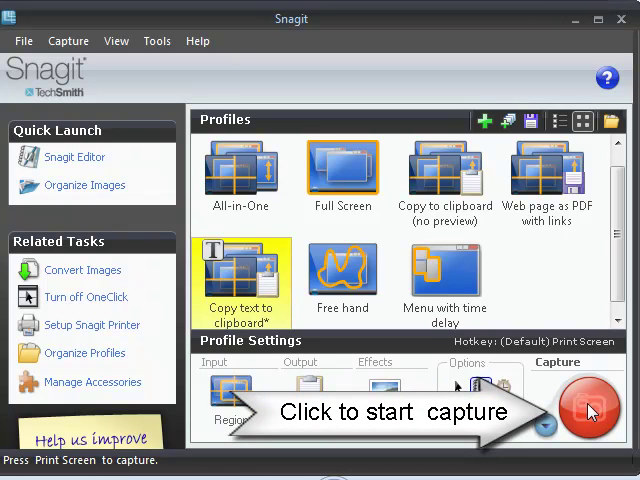
left_click(574, 416)
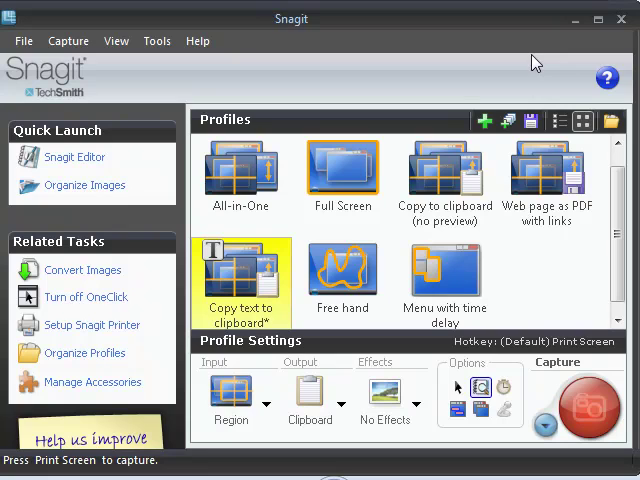
mouse_move(263, 360)
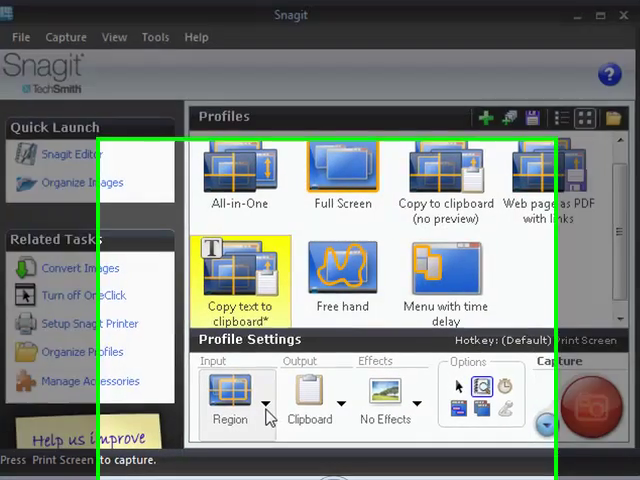
left_click(262, 408)
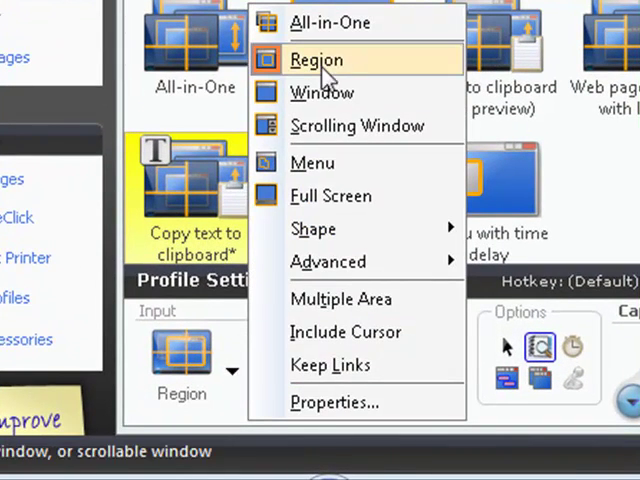
mouse_move(374, 70)
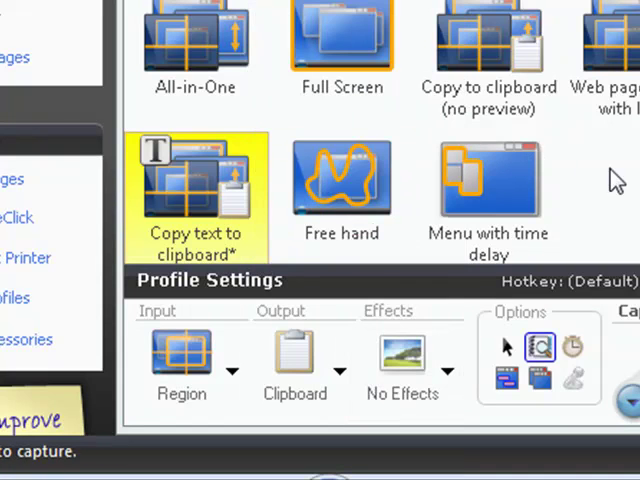
left_click(338, 370)
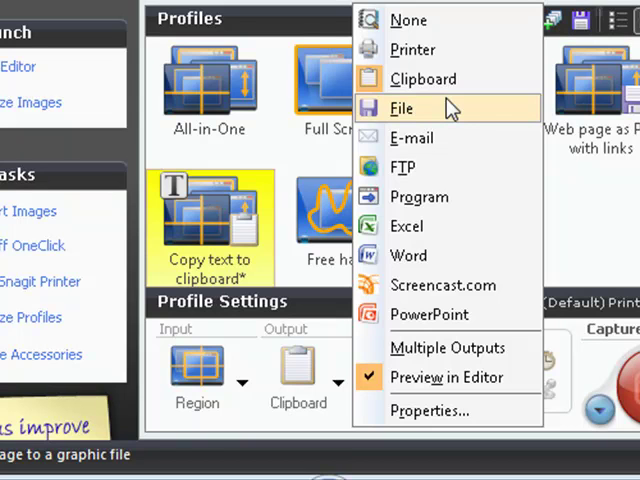
mouse_move(447, 120)
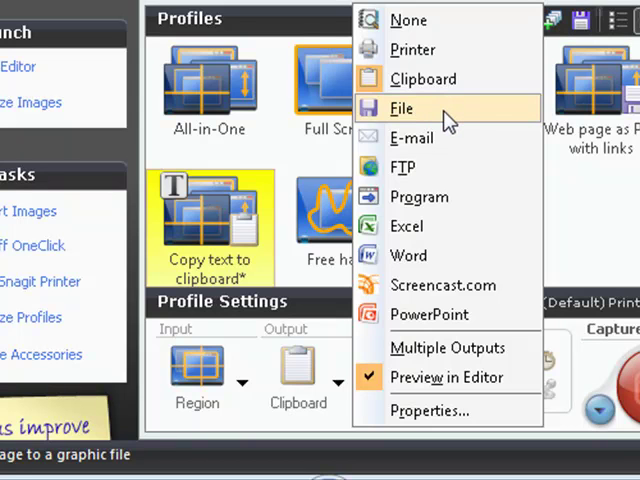
mouse_move(426, 255)
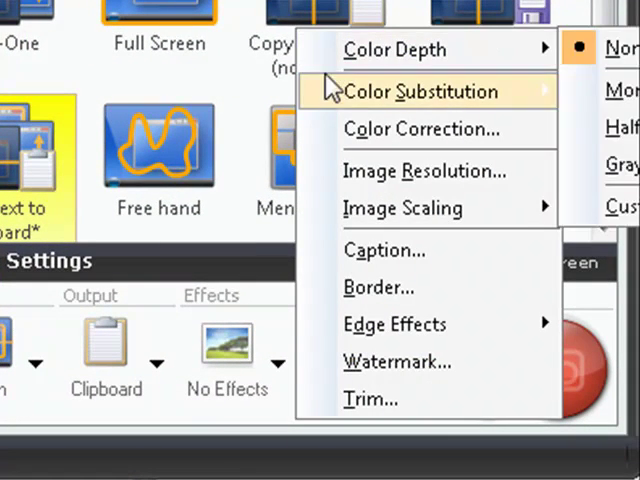
mouse_move(421, 129)
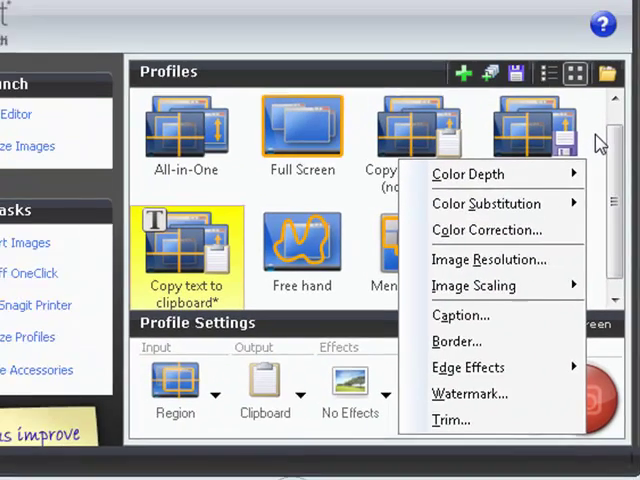
left_click(540, 300)
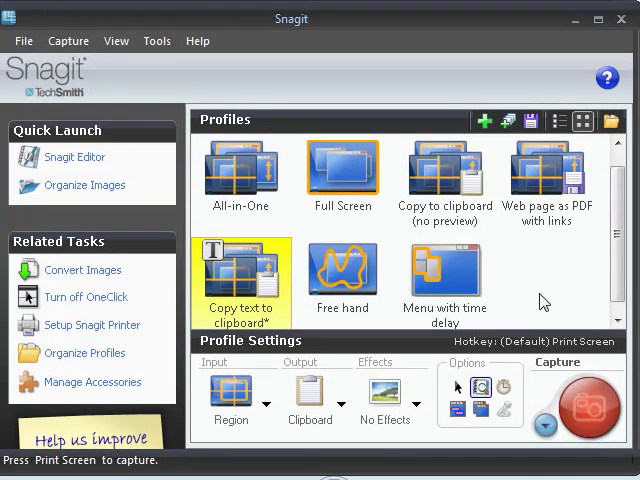
mouse_move(535, 288)
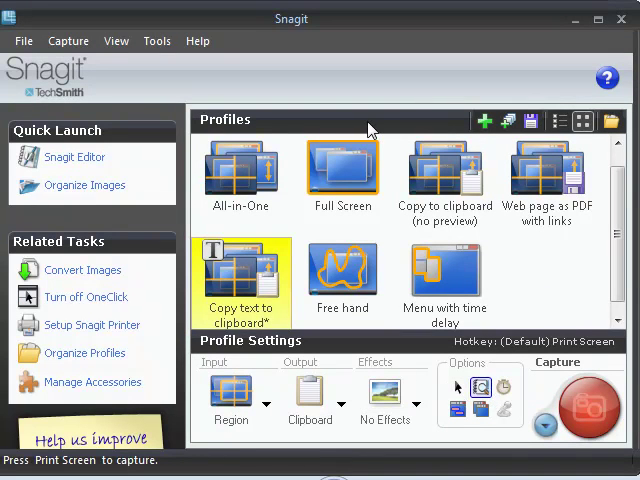
Select the Copy text to clipboard profile thumbnail in the Profiles pane.
left_click(241, 175)
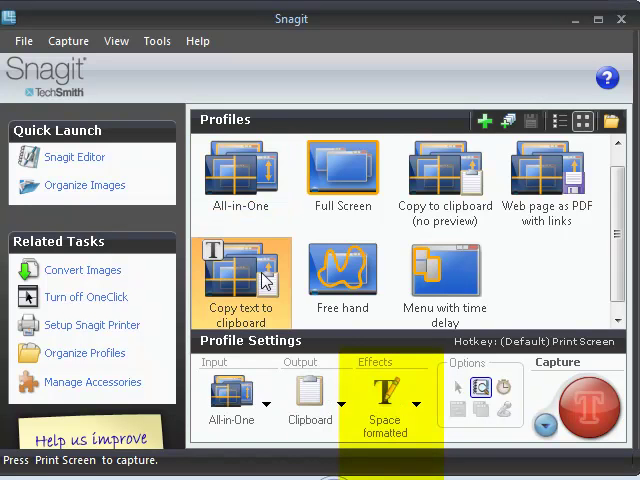
mouse_move(423, 417)
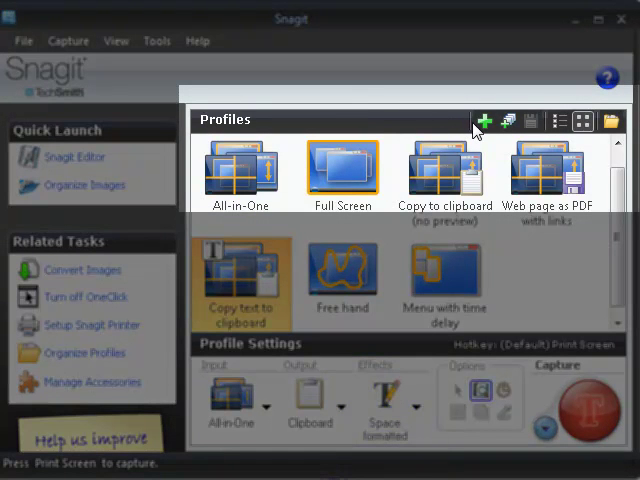
mouse_move(488, 127)
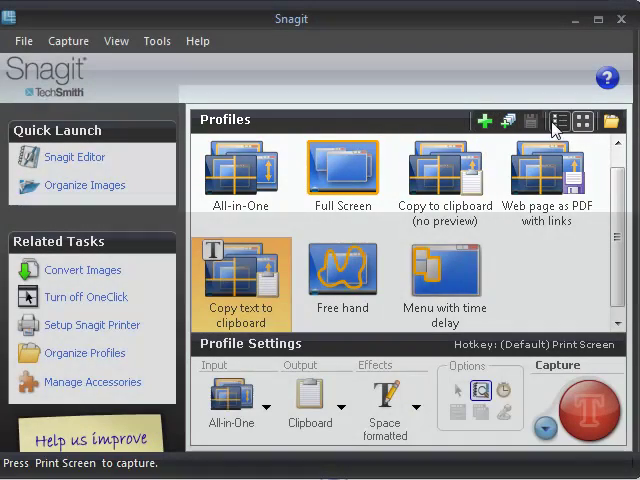
left_click(559, 120)
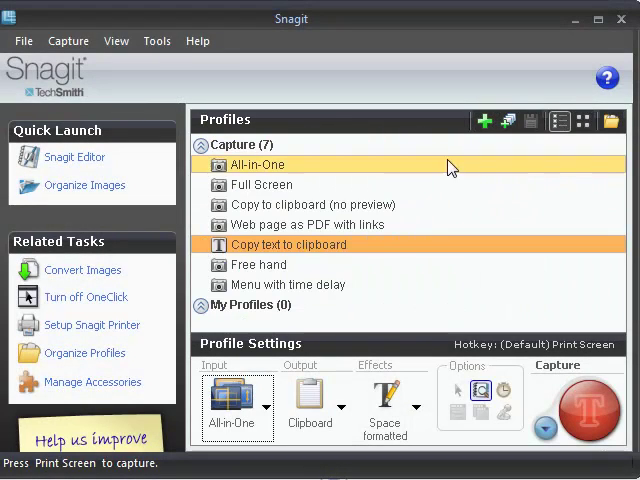
left_click(584, 121)
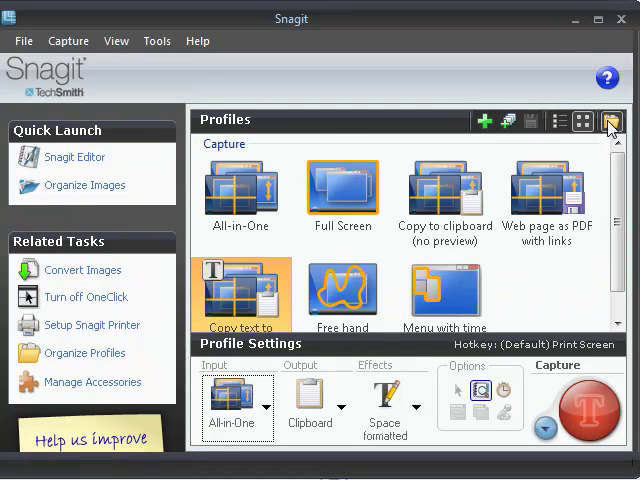
left_click(610, 121)
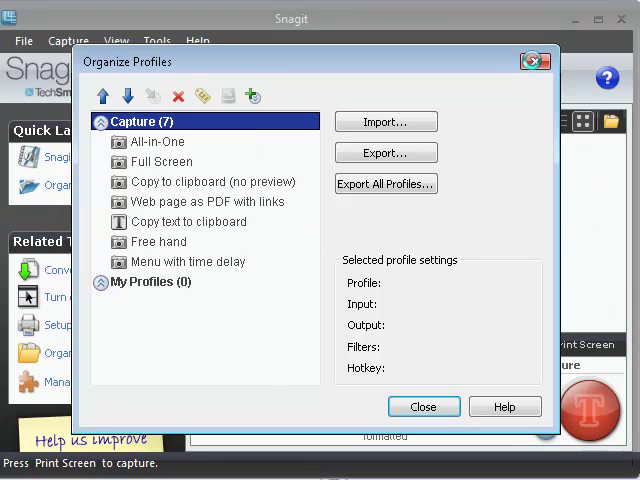
left_click(423, 406)
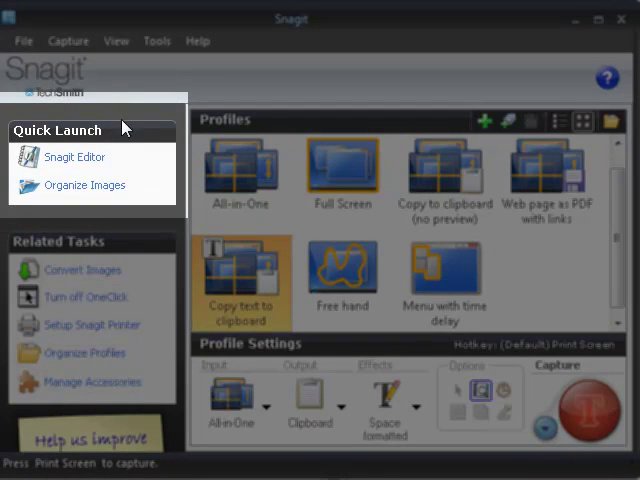
Launch Snagit Editor and filter the library by date to 2 weeks ago.
left_click(74, 157)
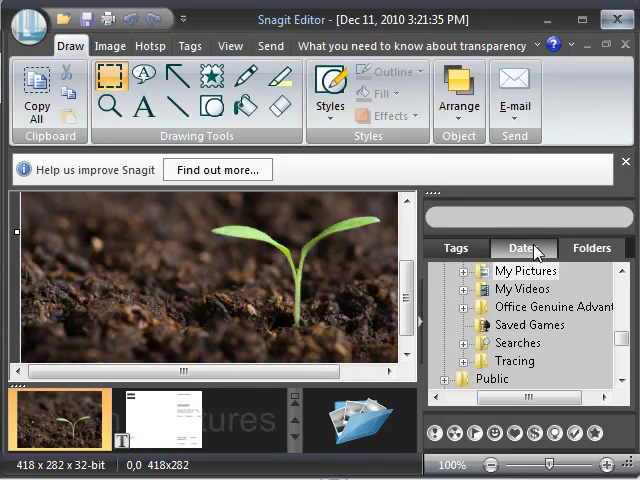
left_click(522, 248)
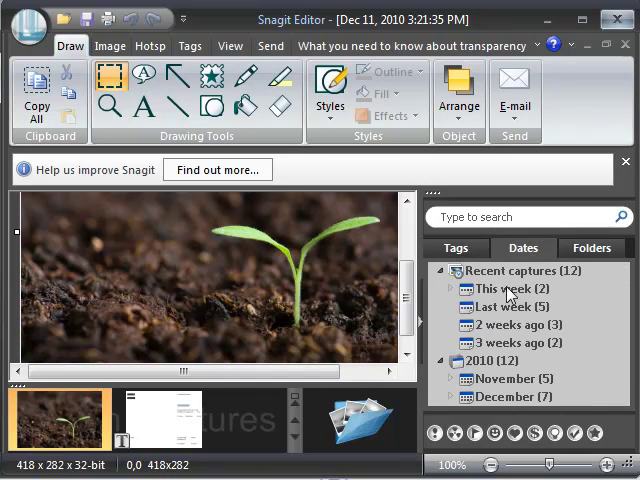
left_click(510, 324)
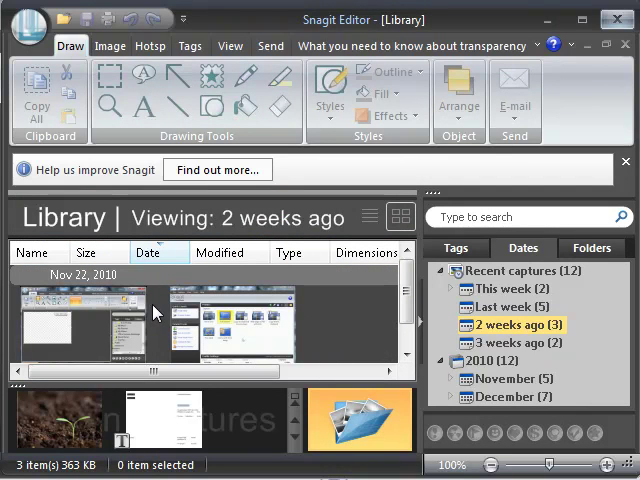
View the library by Folders, then close Snagit Editor.
left_click(623, 18)
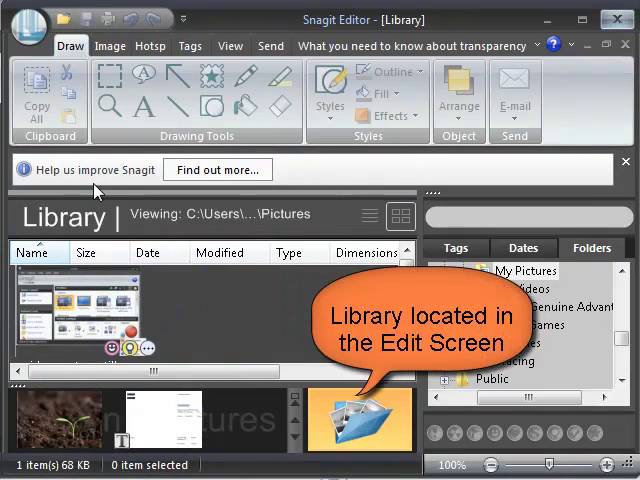
mouse_move(315, 430)
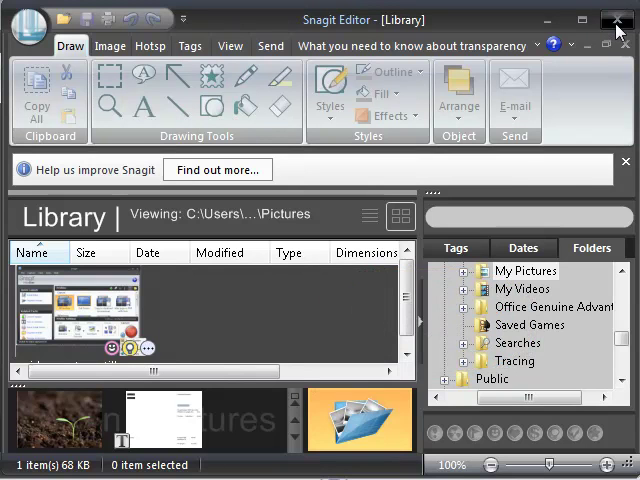
left_click(620, 9)
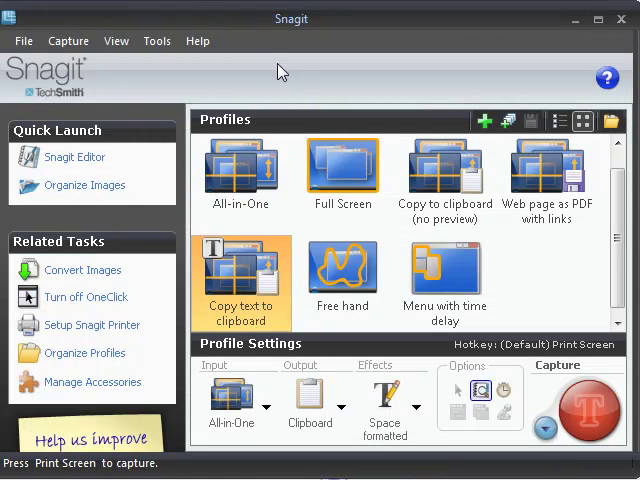